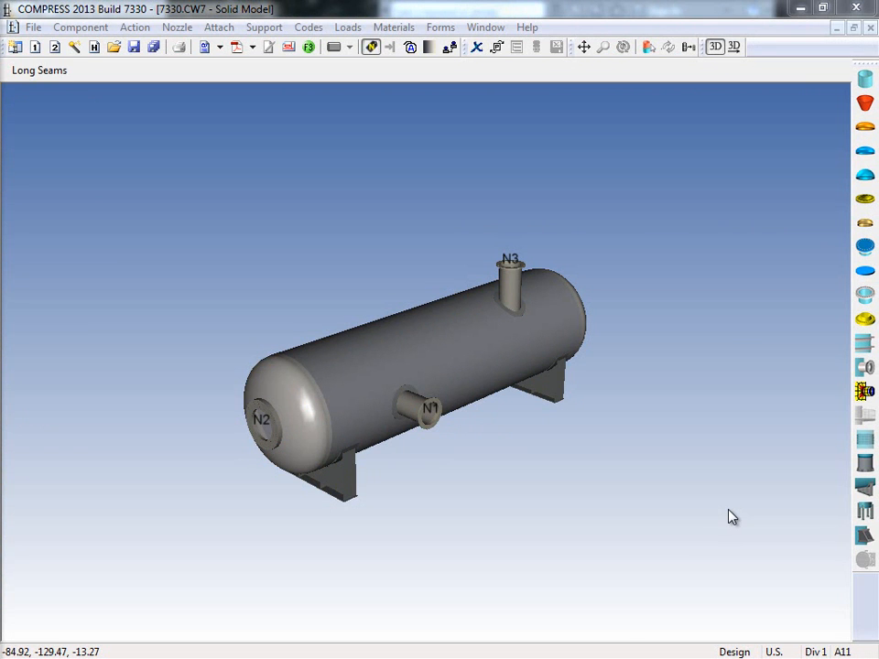
Export the COMPRESS 2013 vessel model as the Codeware XML 3D file 7330.xml3d.
click(715, 47)
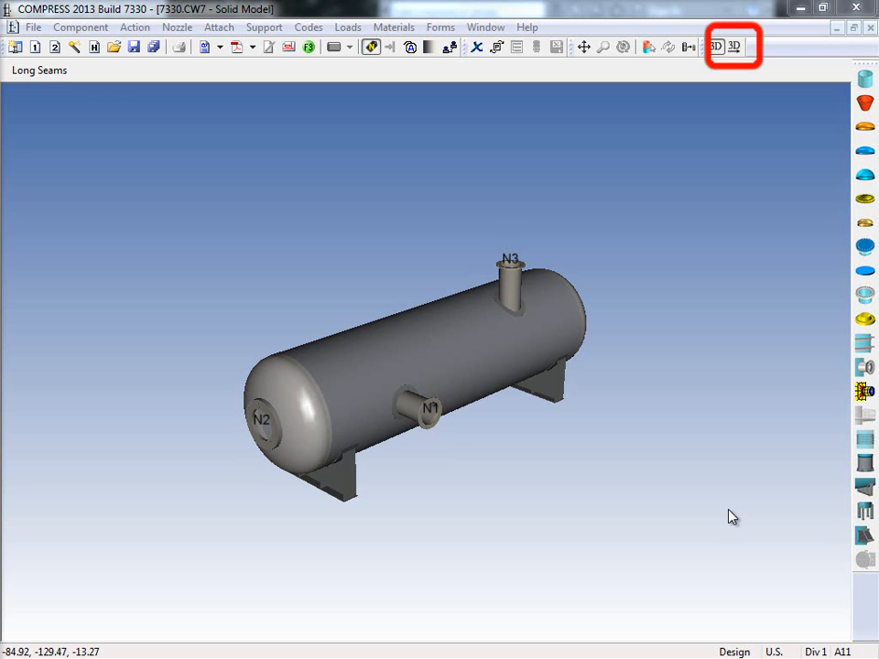
mouse_move(703, 263)
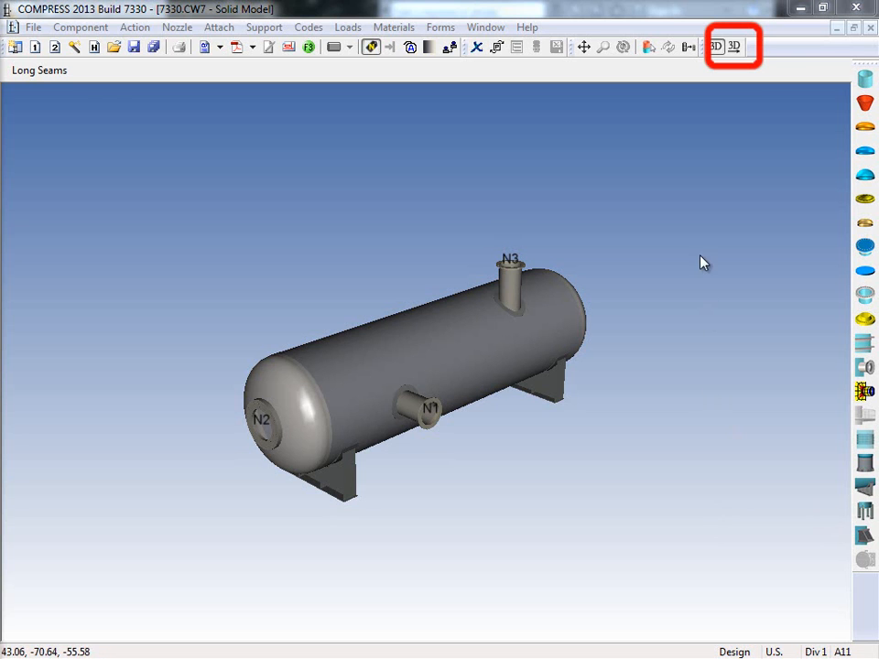
click(733, 47)
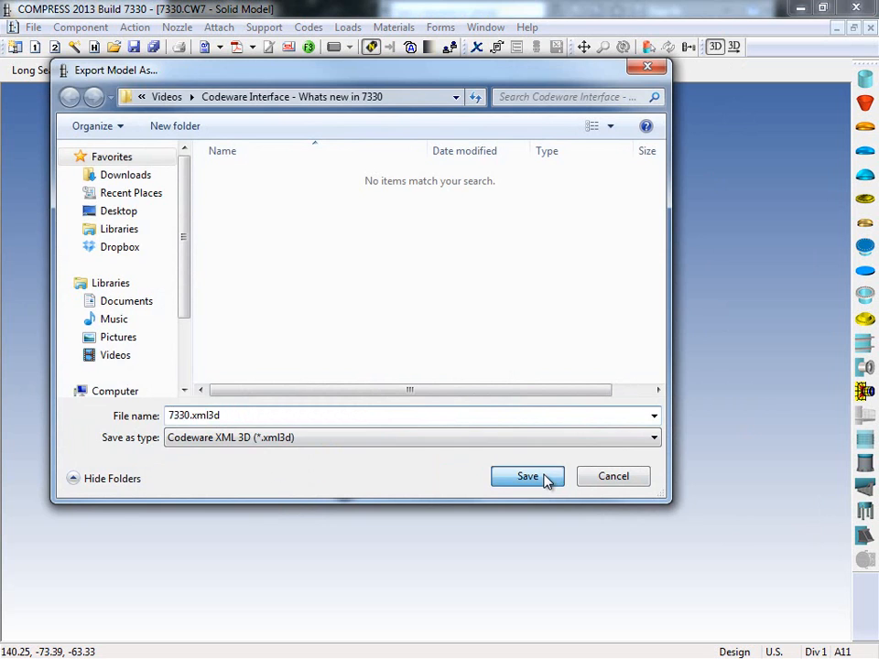
click(527, 476)
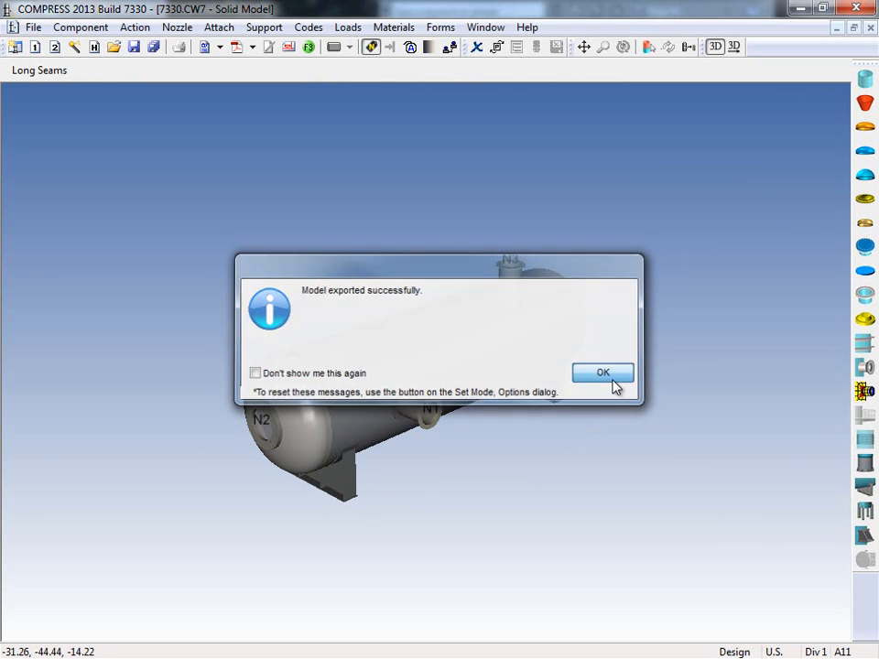
click(602, 373)
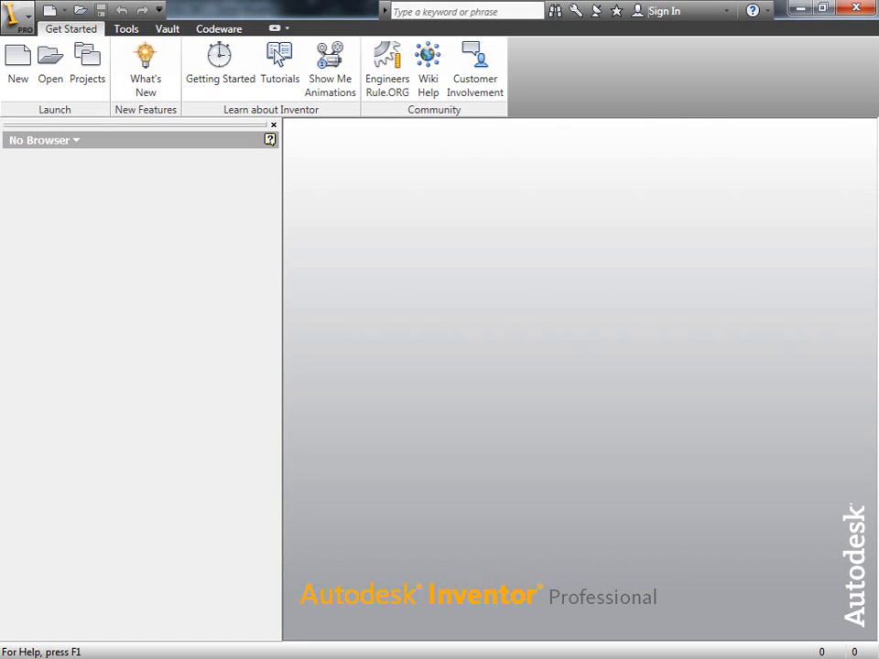
mouse_move(482, 403)
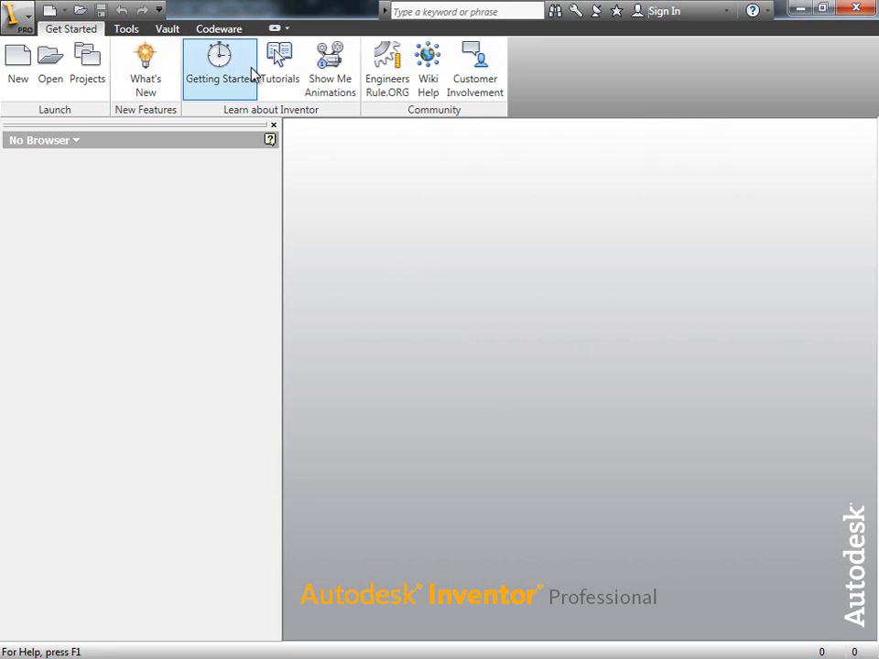
Switch to the Codeware ribbon tab in Inventor.
click(219, 28)
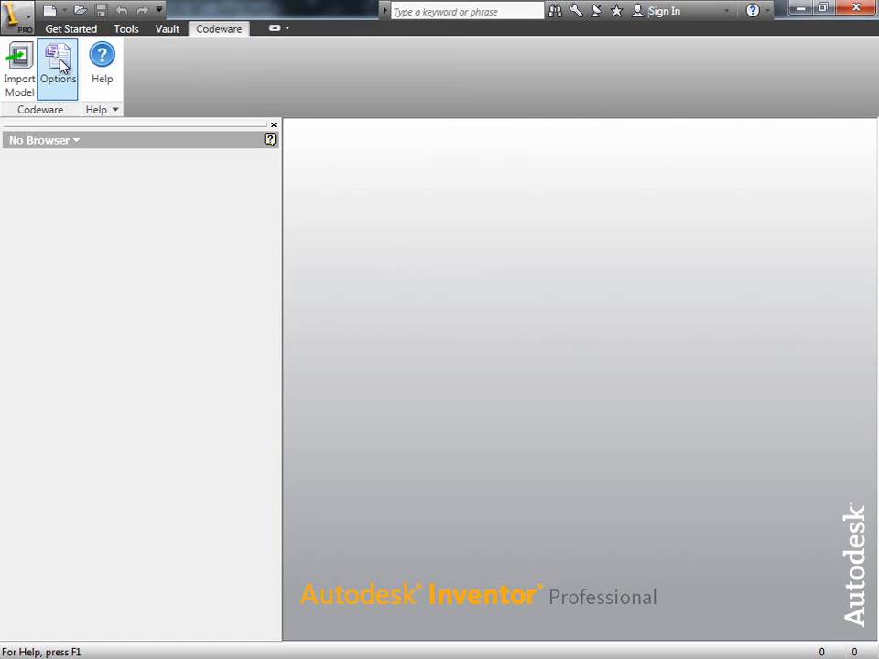
click(58, 68)
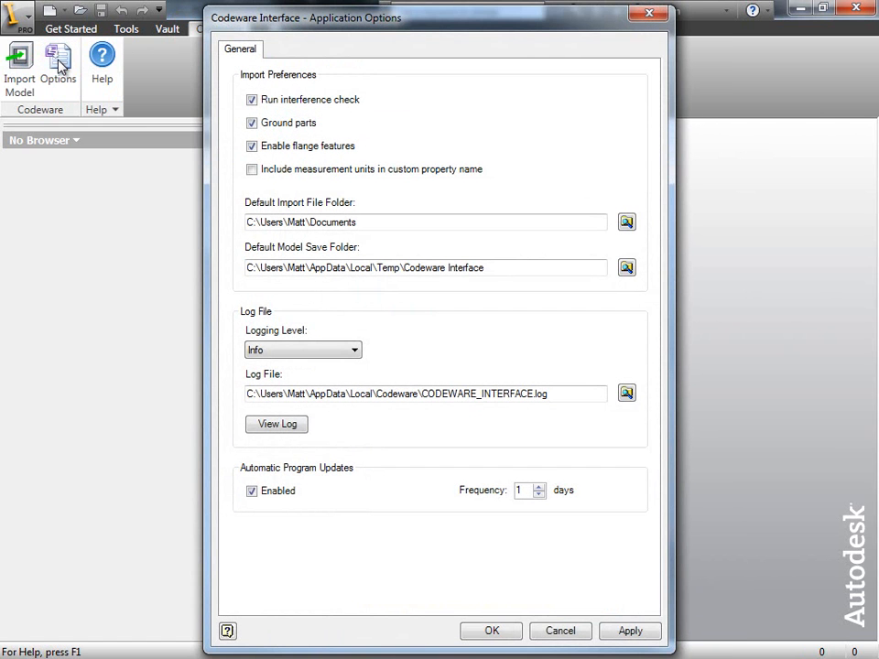
click(251, 146)
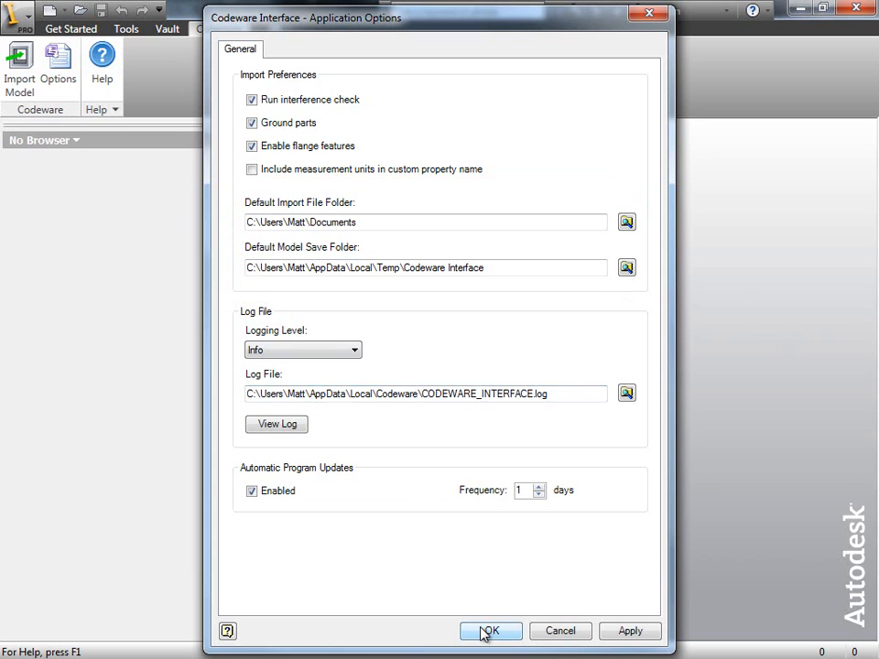
click(489, 630)
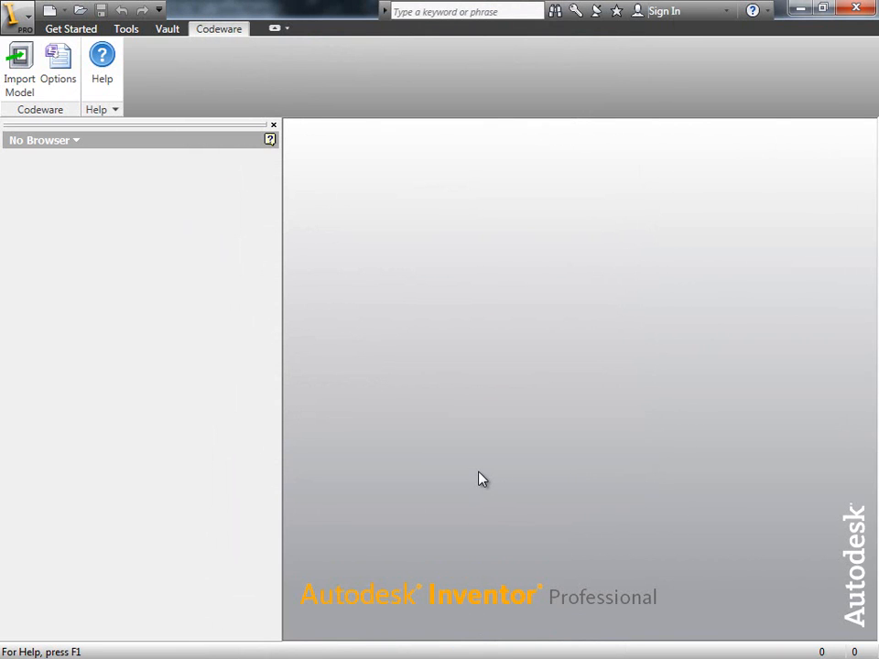
mouse_move(371, 329)
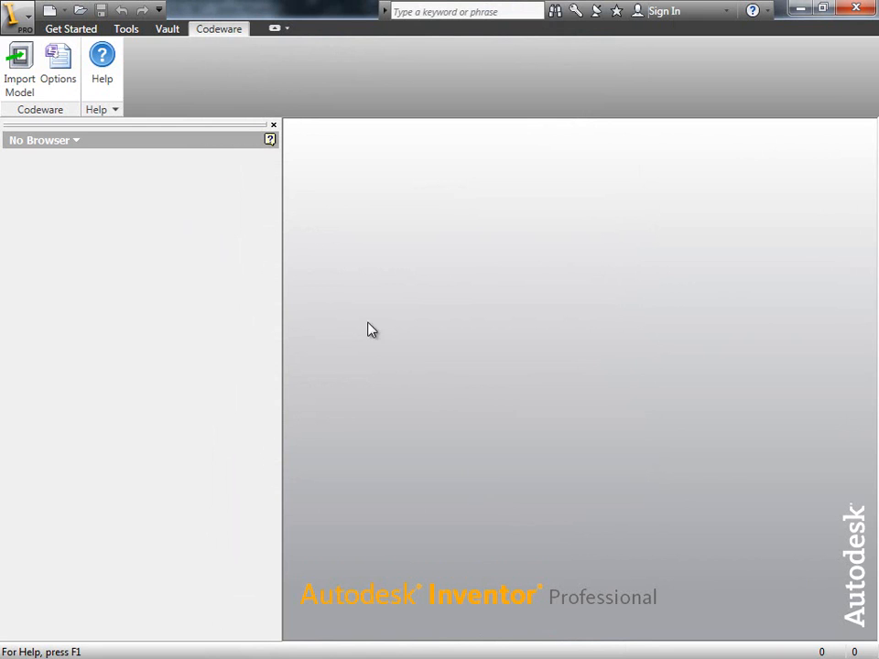
mouse_move(19, 64)
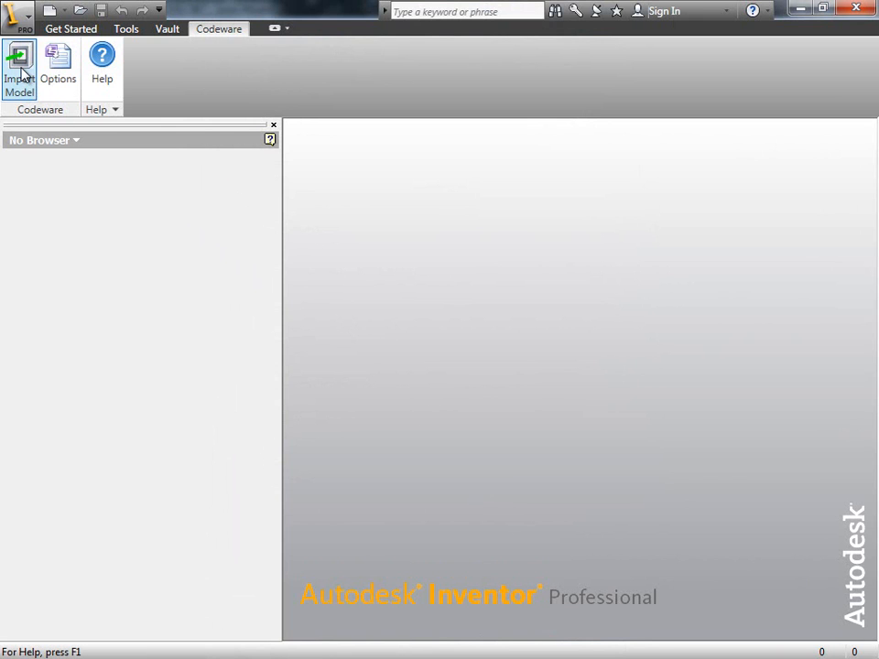
Select 7330.xml3d from Desktop > Codeware > Videos > Codeware Interface as the import source.
click(19, 69)
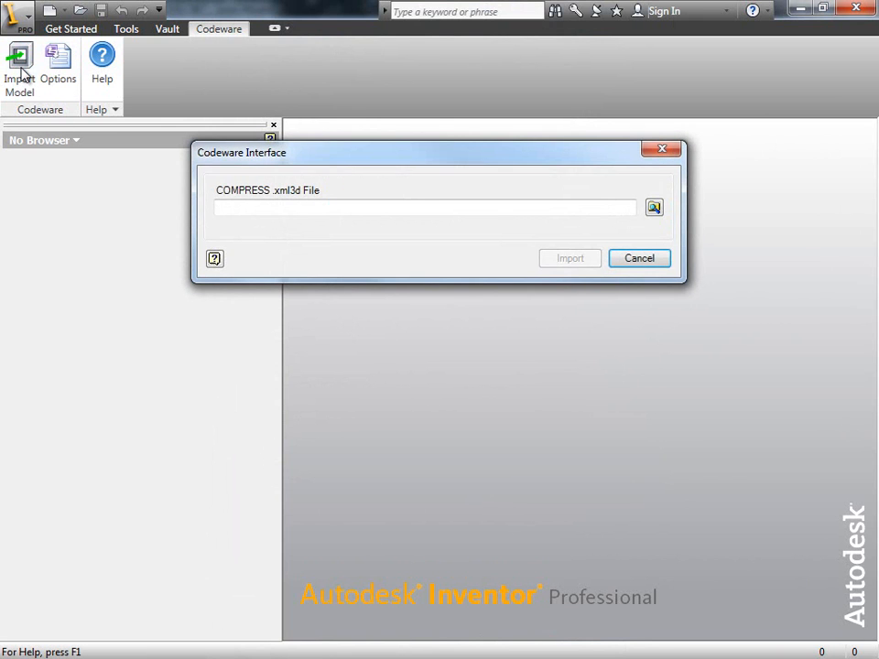
mouse_move(50, 99)
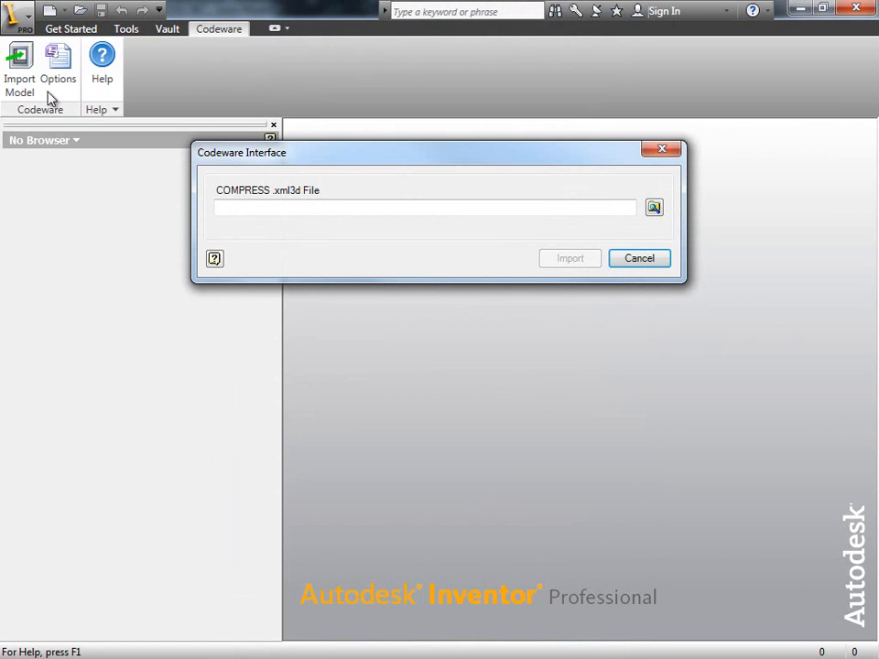
mouse_move(636, 239)
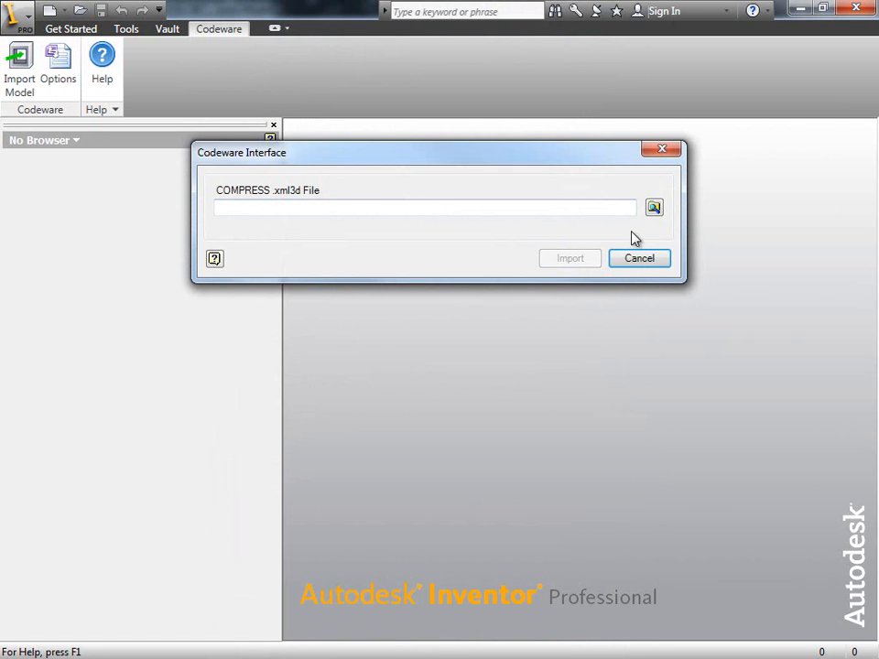
click(653, 207)
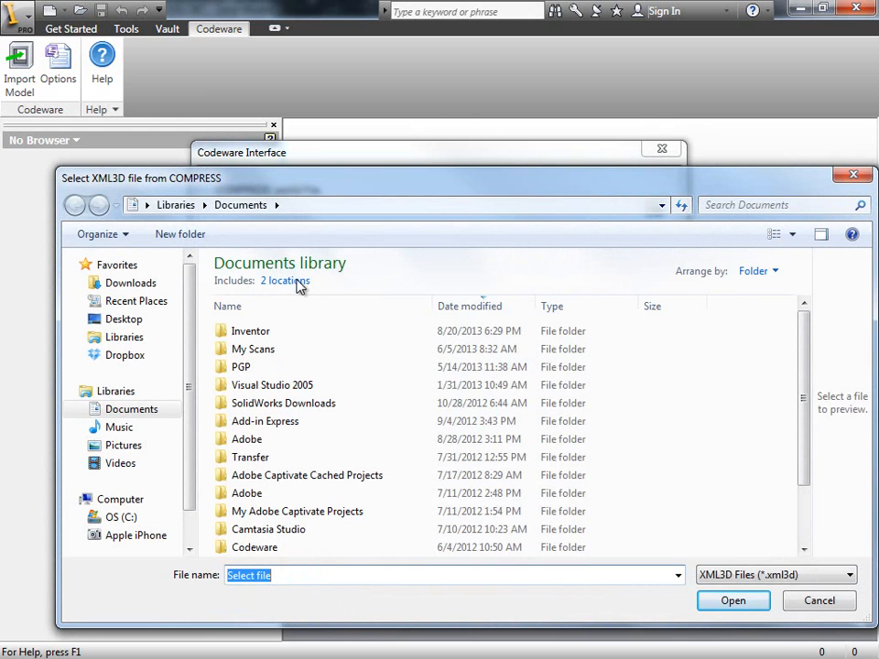
click(124, 318)
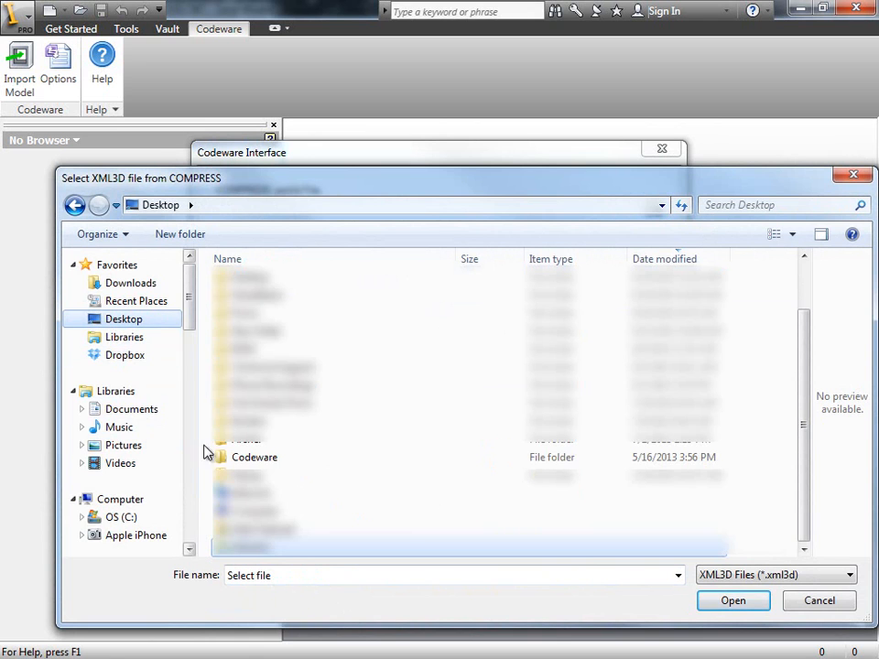
double_click(255, 456)
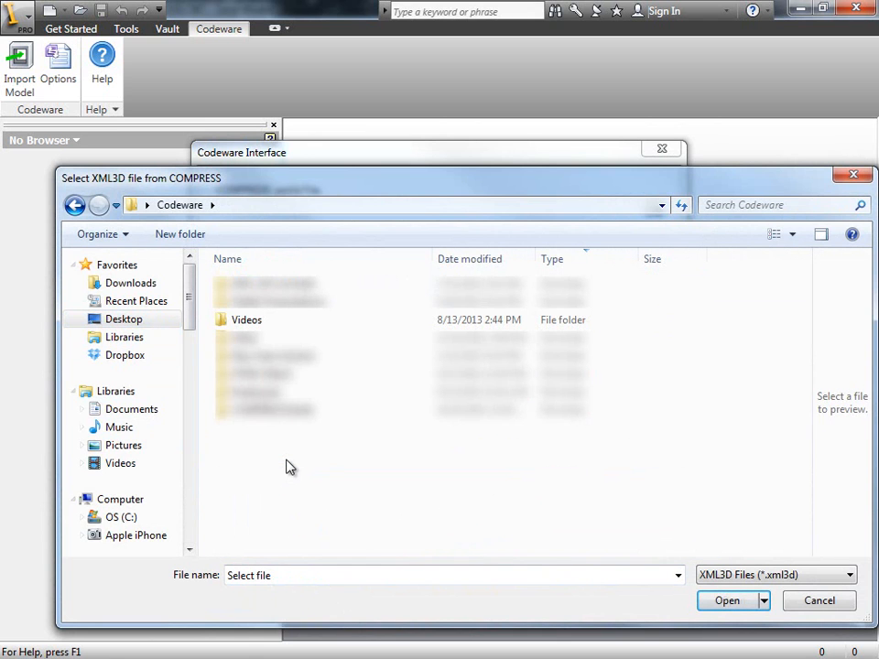
click(265, 355)
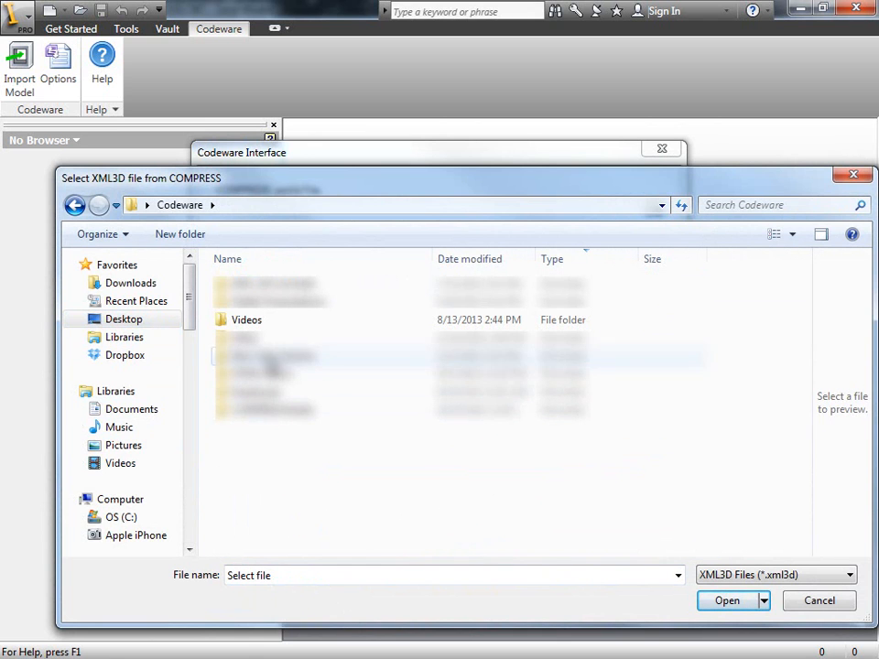
double_click(246, 319)
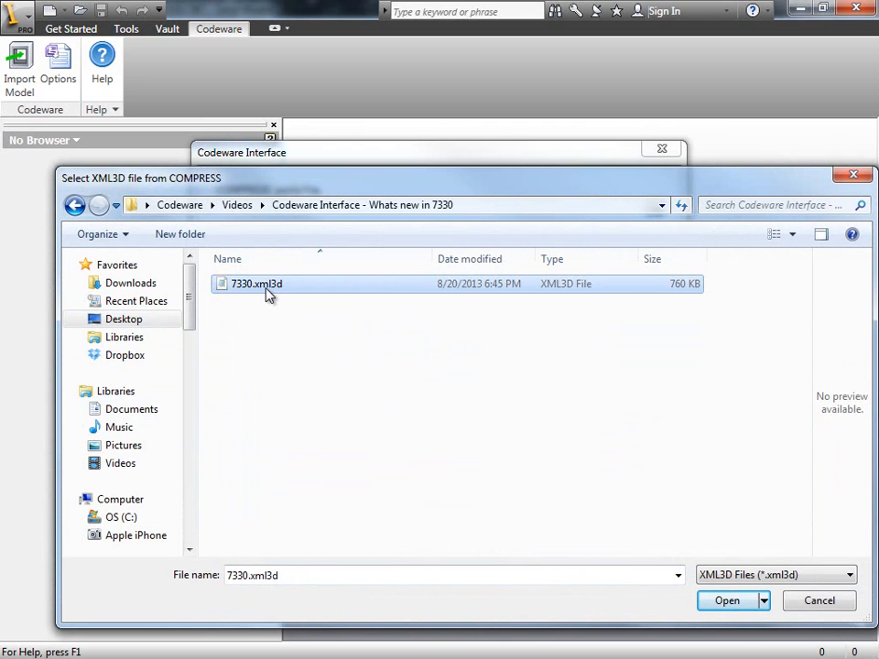
mouse_move(520, 509)
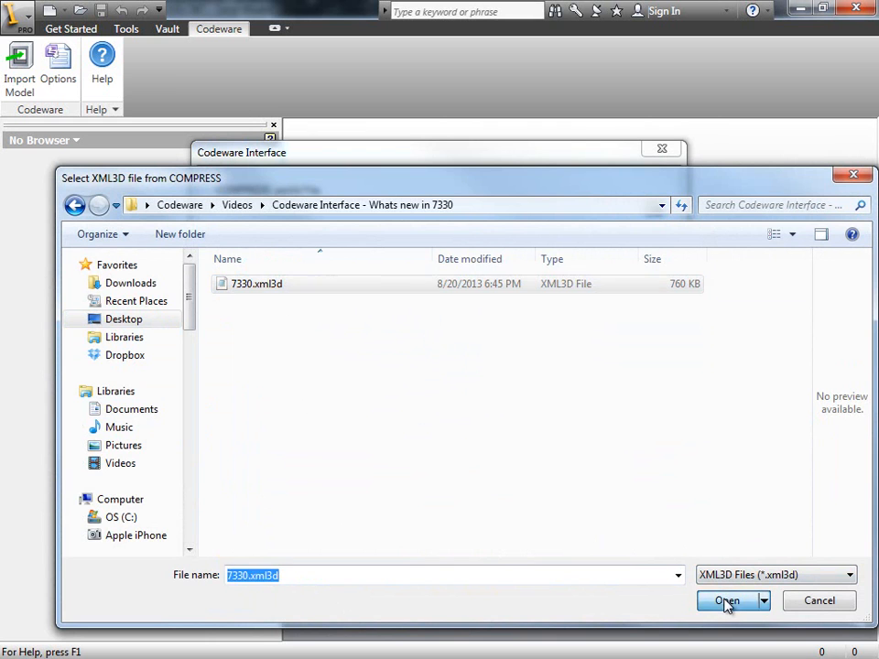
click(727, 600)
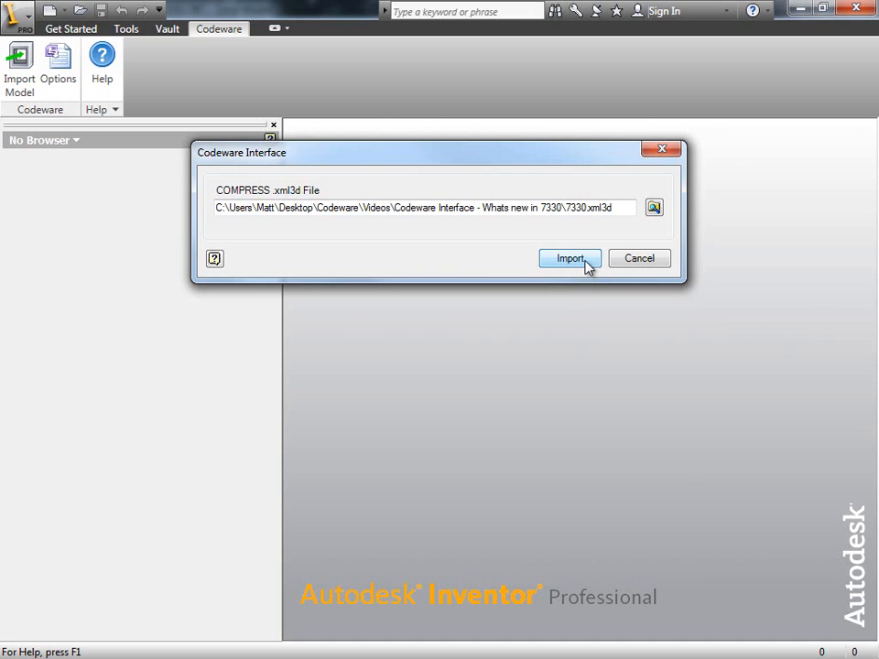
Import the vessel into the 7330.iam assembly and dismiss the success message.
click(569, 258)
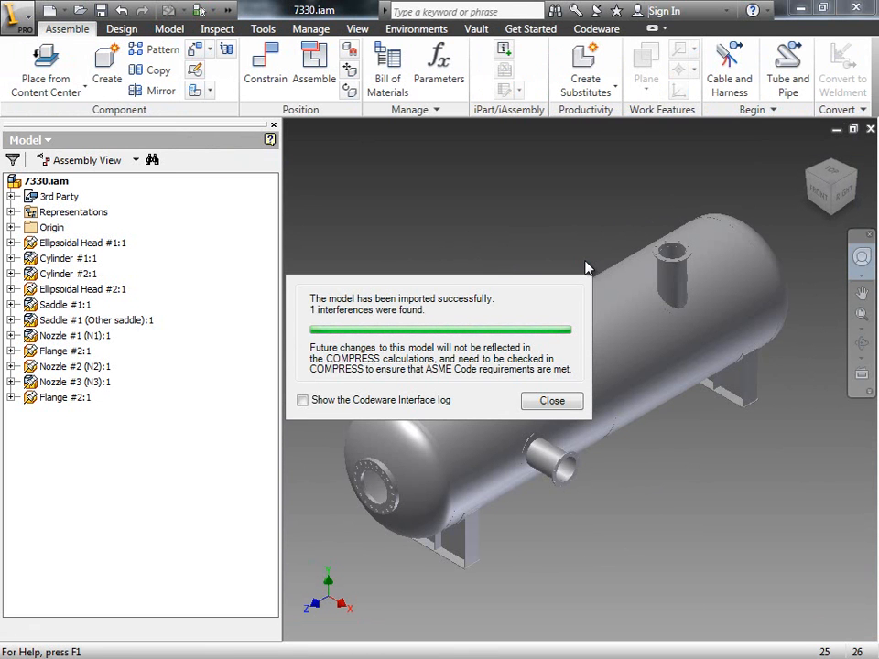
click(551, 401)
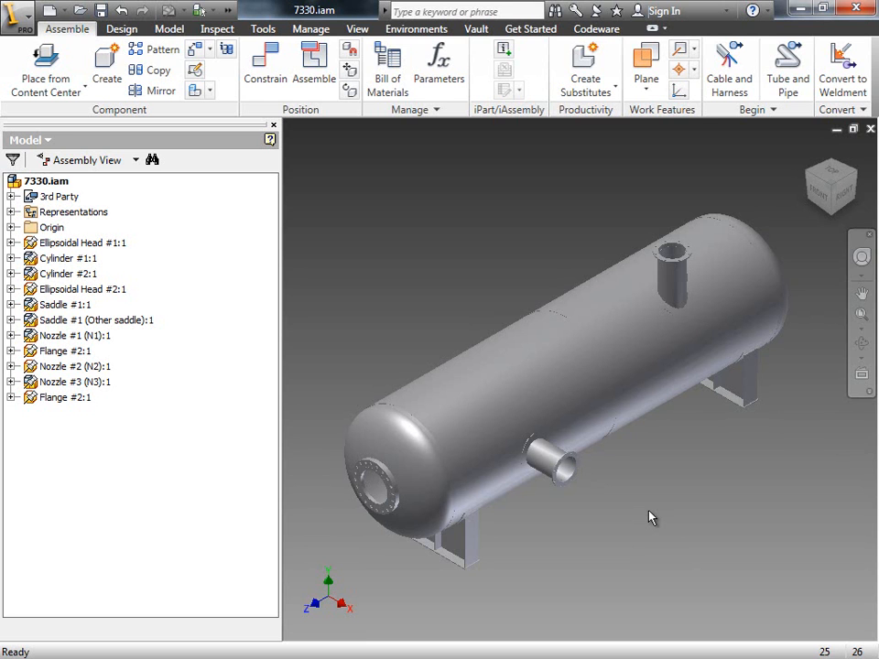
mouse_move(645, 534)
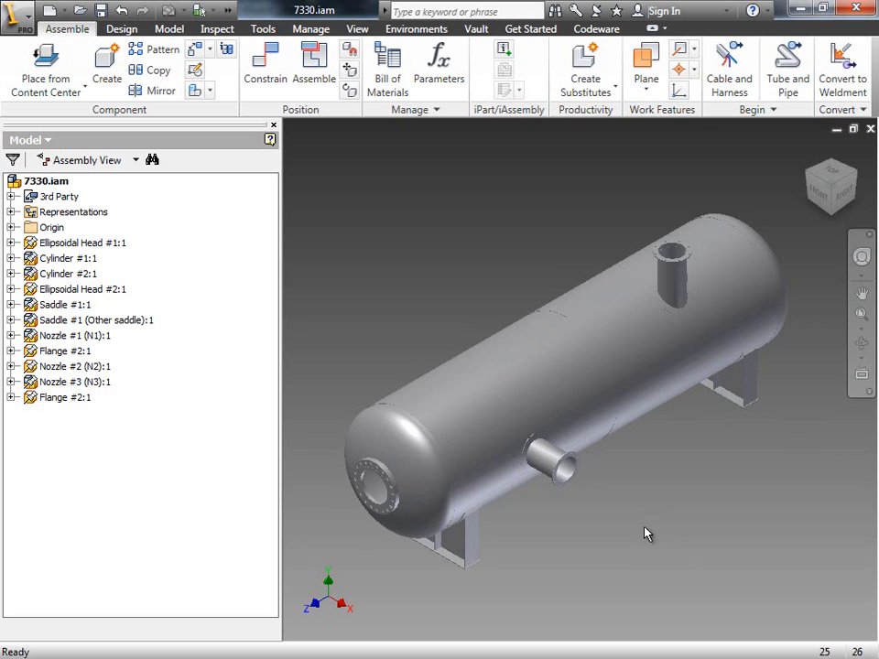
Review the Custom tab of Cylinder #1:1's iProperties, then close the dialog.
click(67, 257)
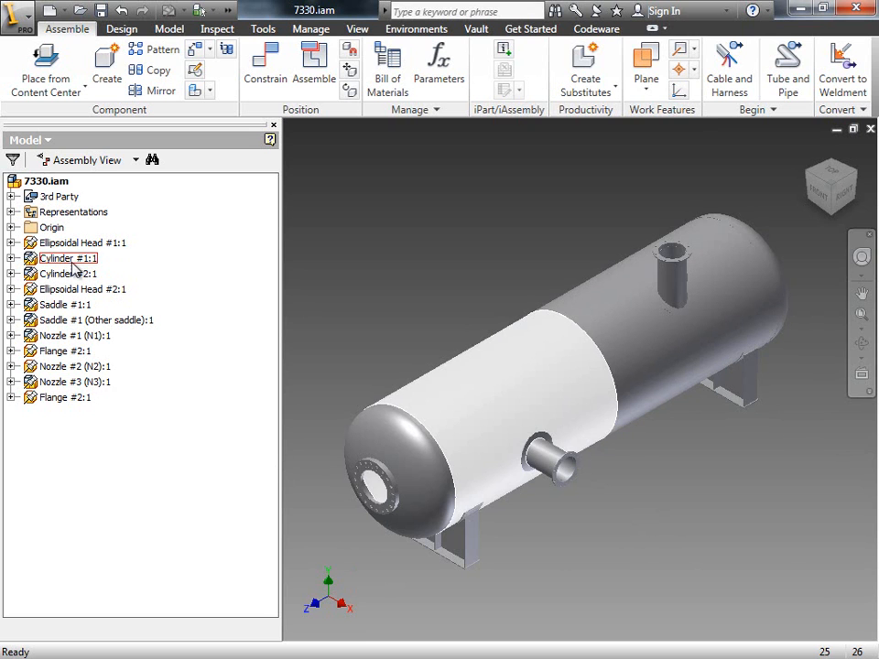
right_click(68, 257)
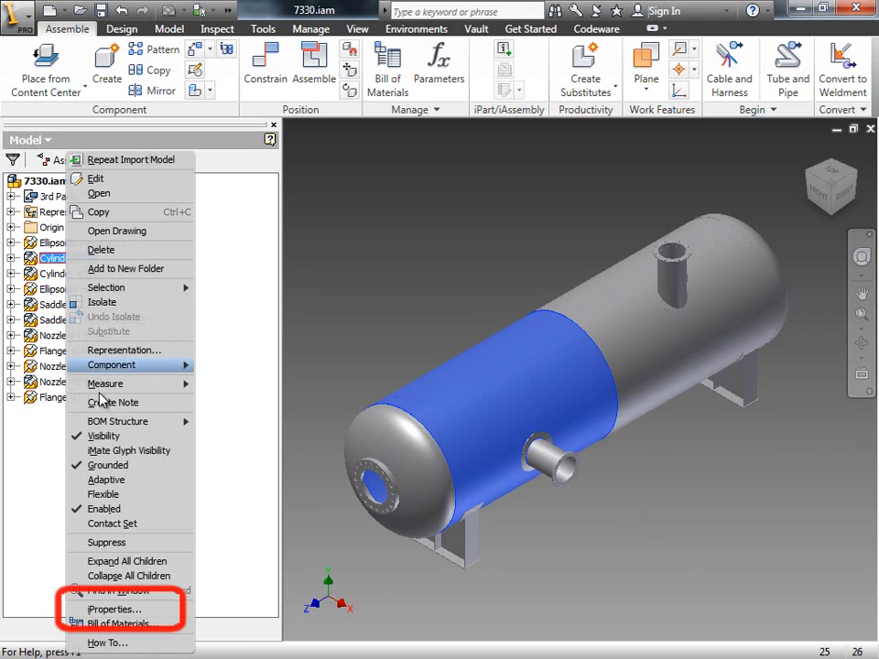
mouse_move(114, 608)
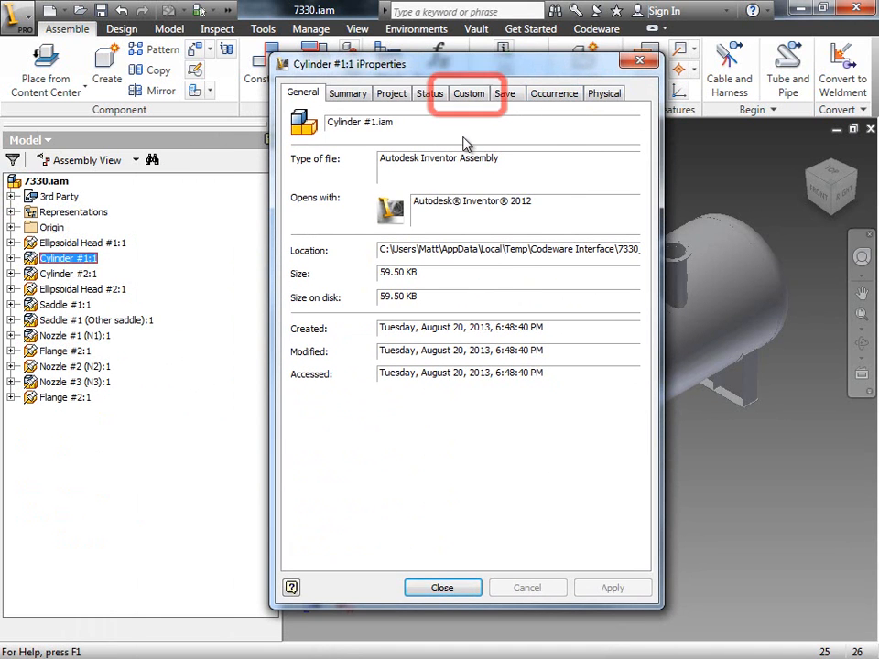
click(469, 93)
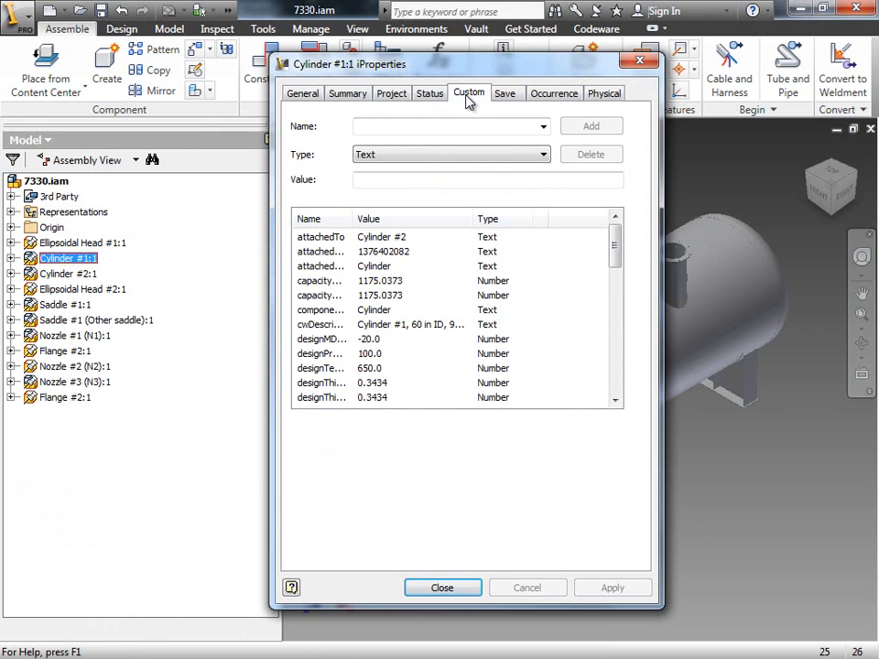
mouse_move(467, 101)
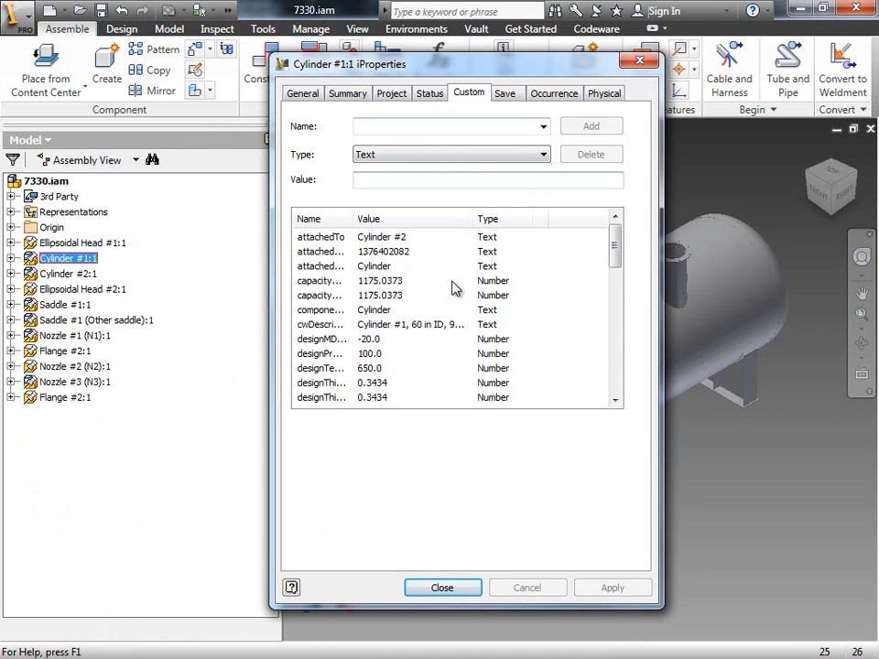
click(442, 588)
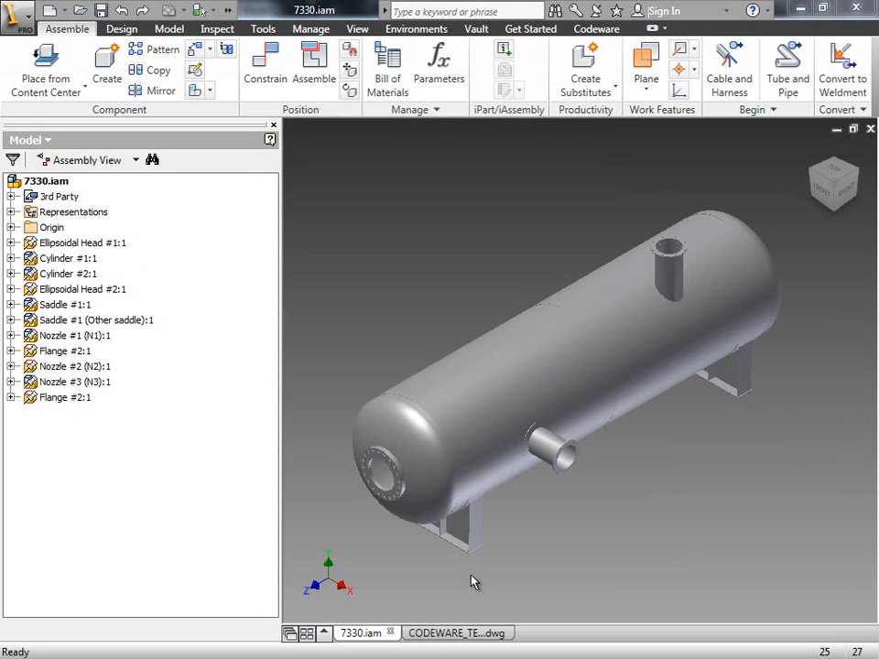
Make the CODEWARE_TEMPLATE_INVENTOR drawing the active document, showing its blank sheet.
click(456, 632)
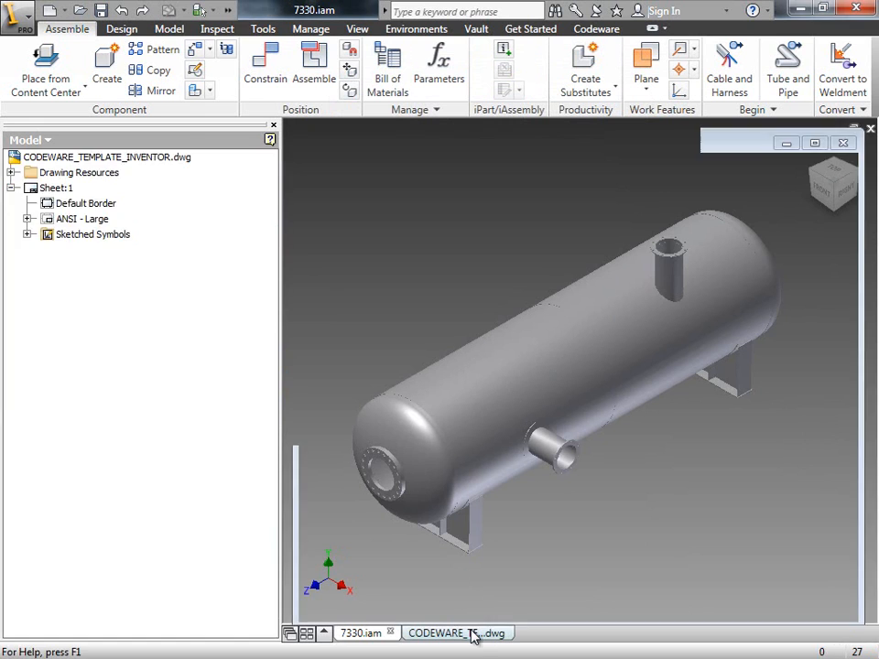
click(449, 632)
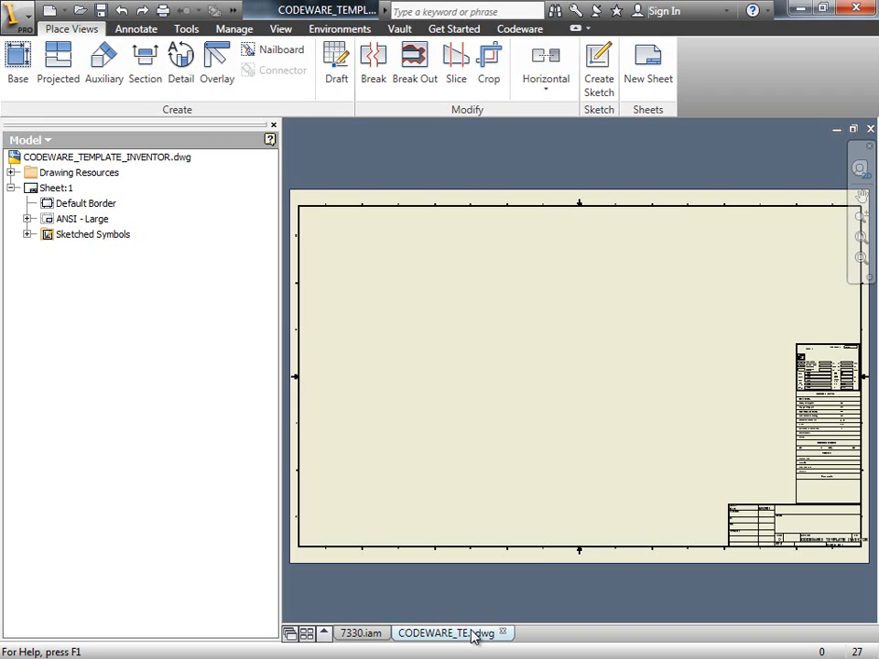
click(860, 196)
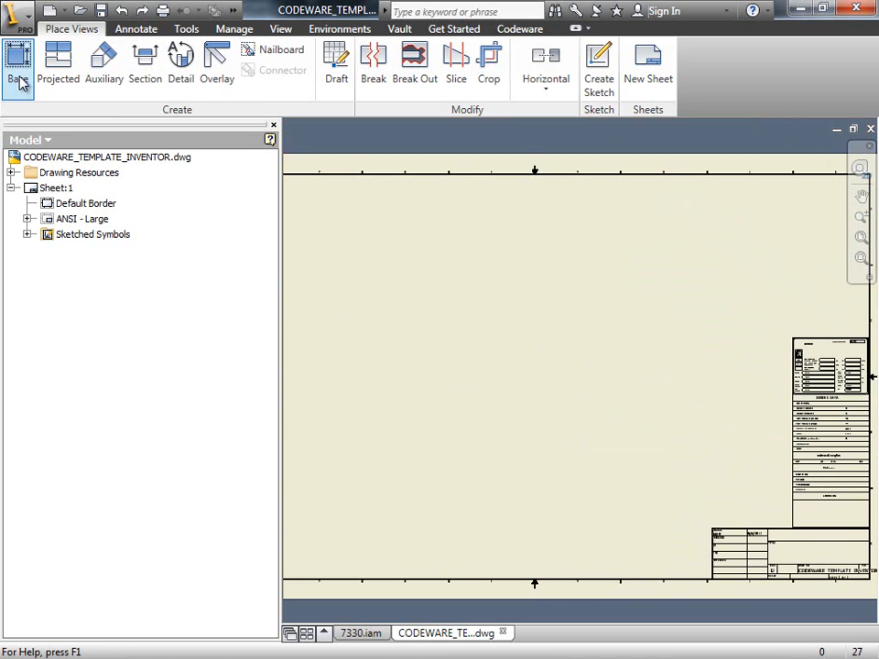
Place a Right-oriented, 1/20-scale base view of the 7330 vessel on the sheet.
click(18, 59)
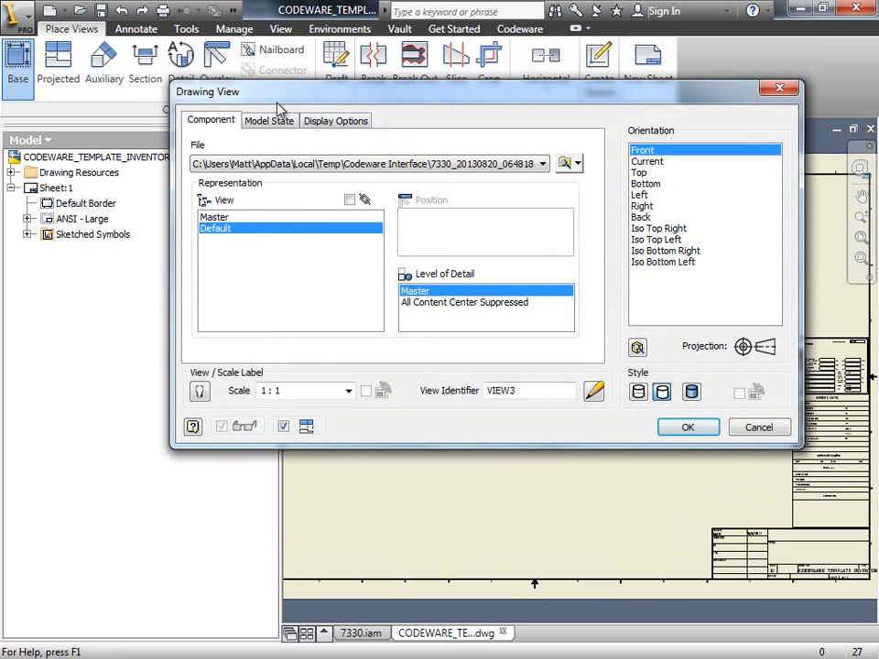
click(642, 206)
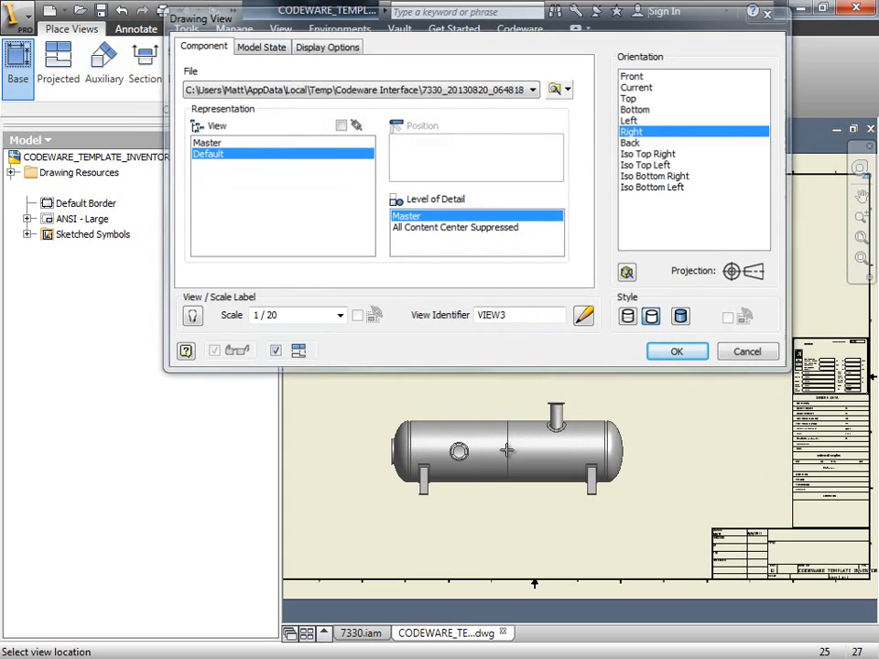
click(676, 351)
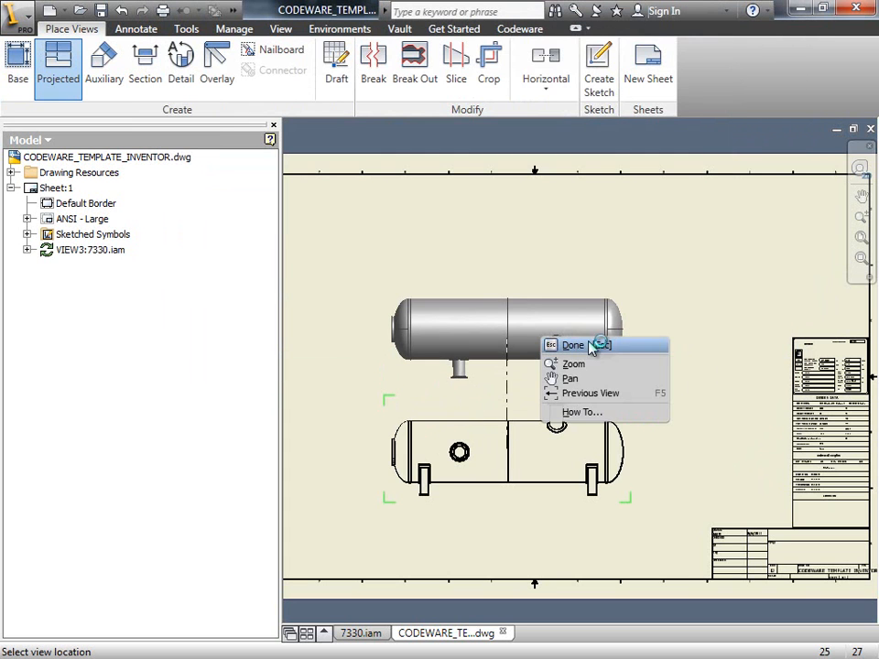
click(572, 345)
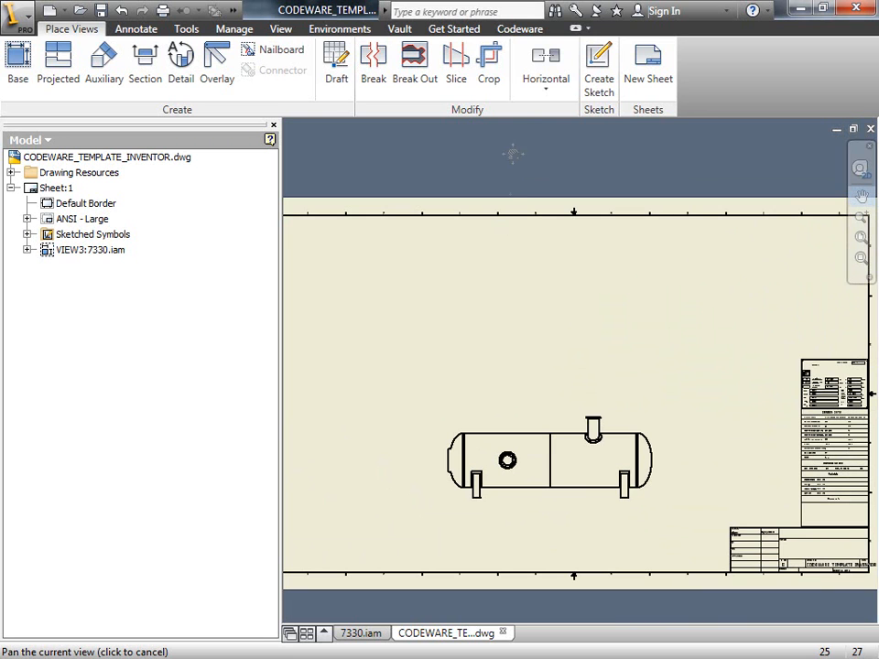
Add the Codeware nozzle schedule listing the three nozzles at the top of the sheet.
click(519, 28)
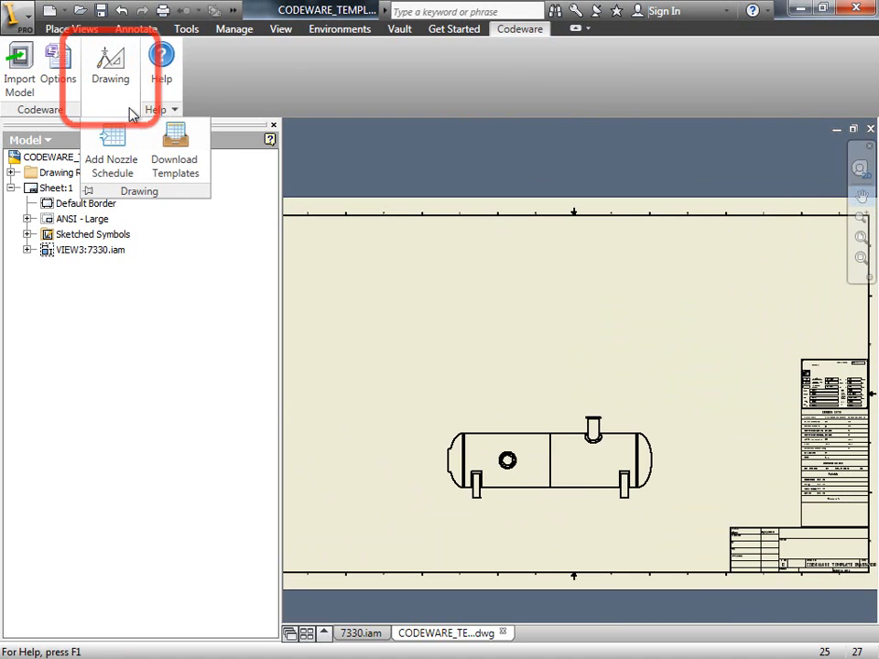
mouse_move(112, 146)
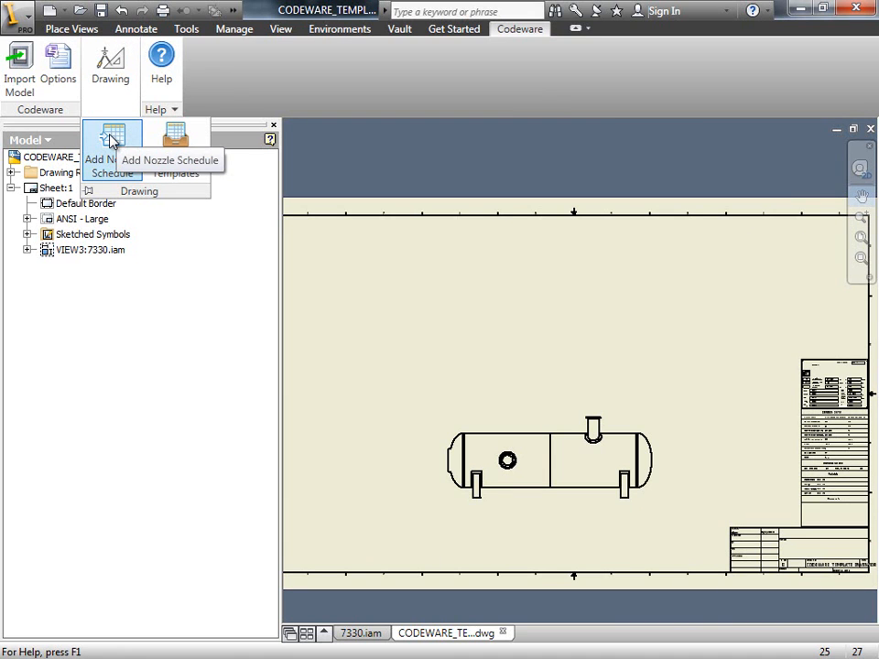
click(111, 146)
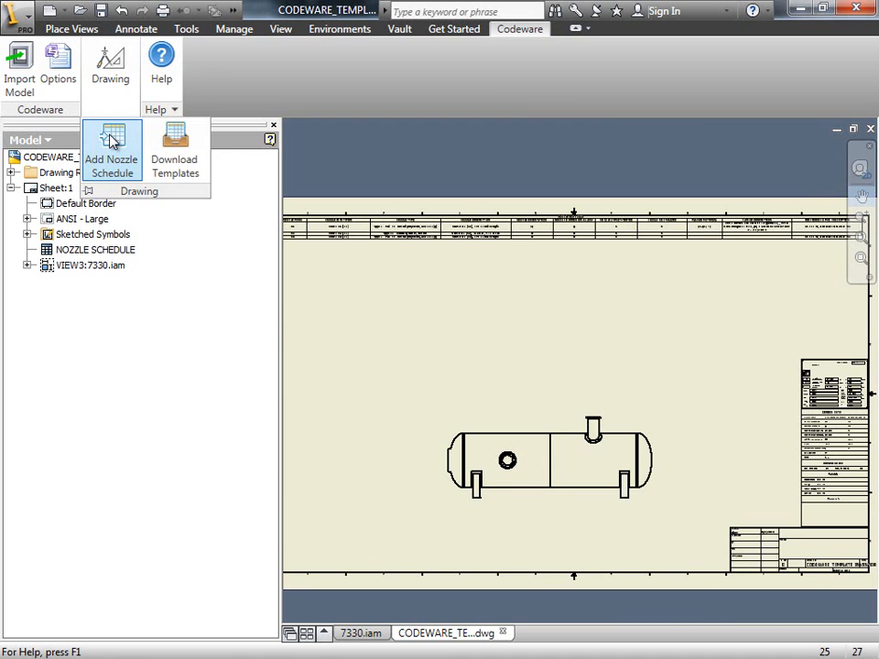
mouse_move(132, 158)
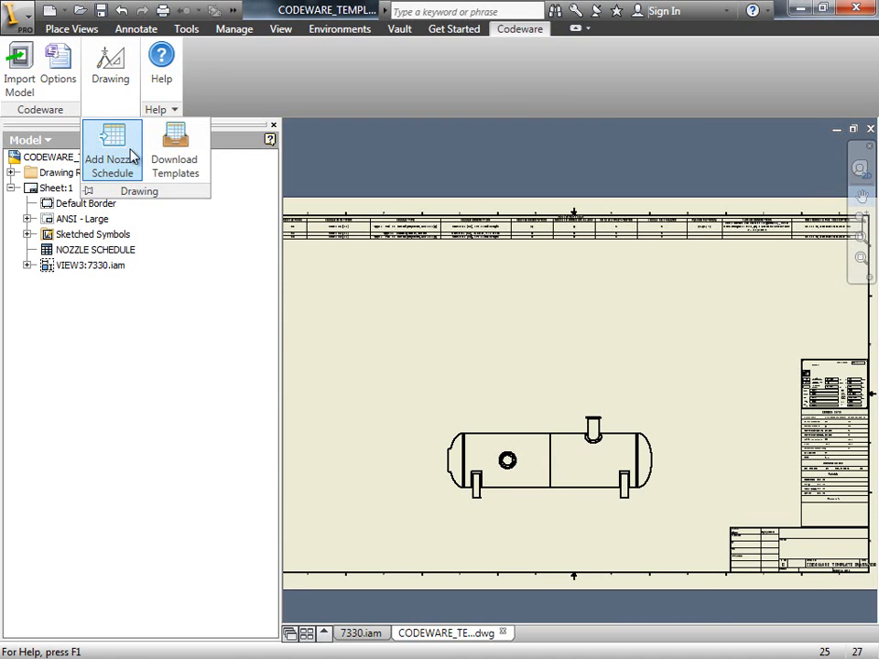
click(488, 284)
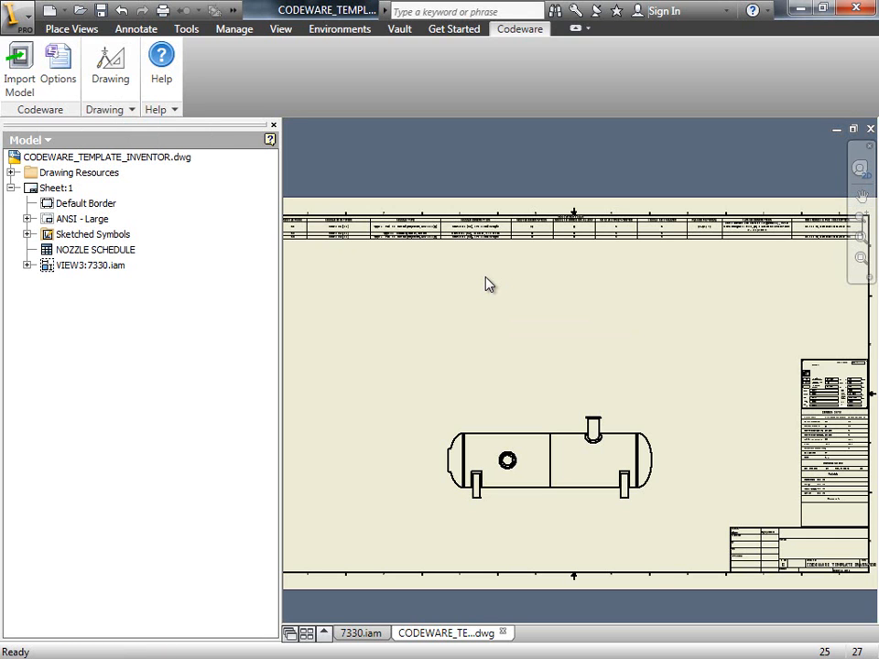
click(95, 249)
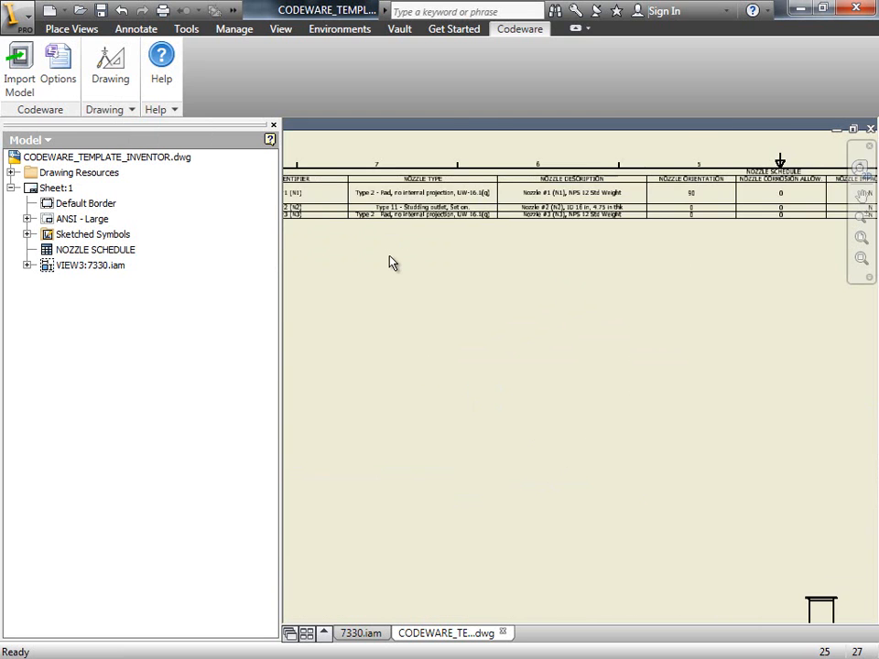
right_click(392, 263)
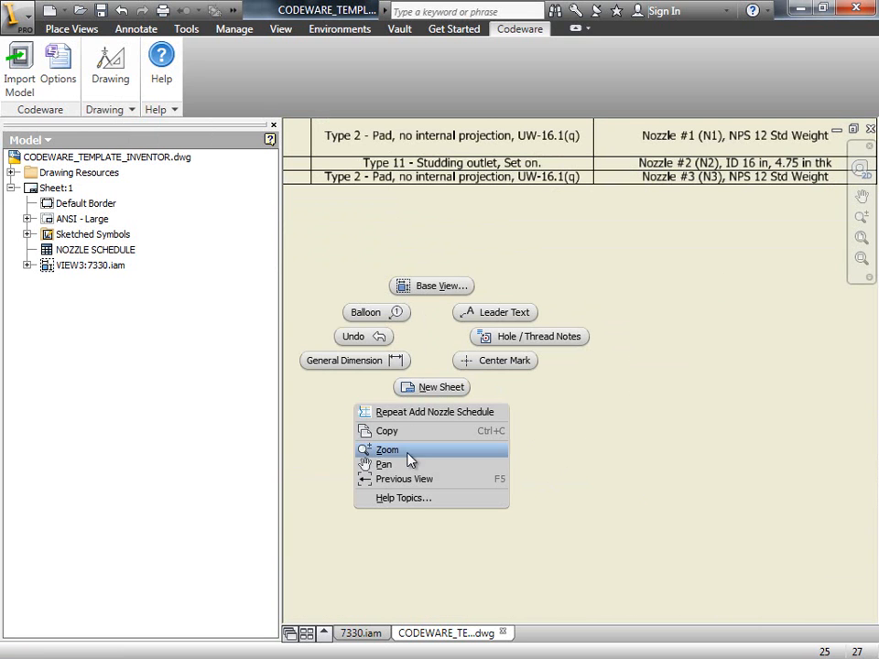
click(384, 464)
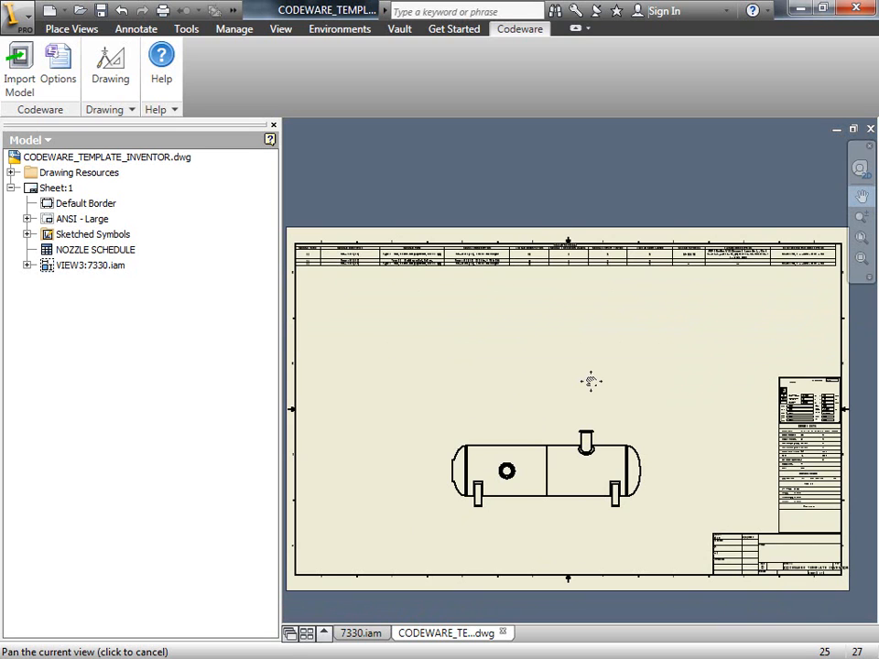
mouse_move(446, 313)
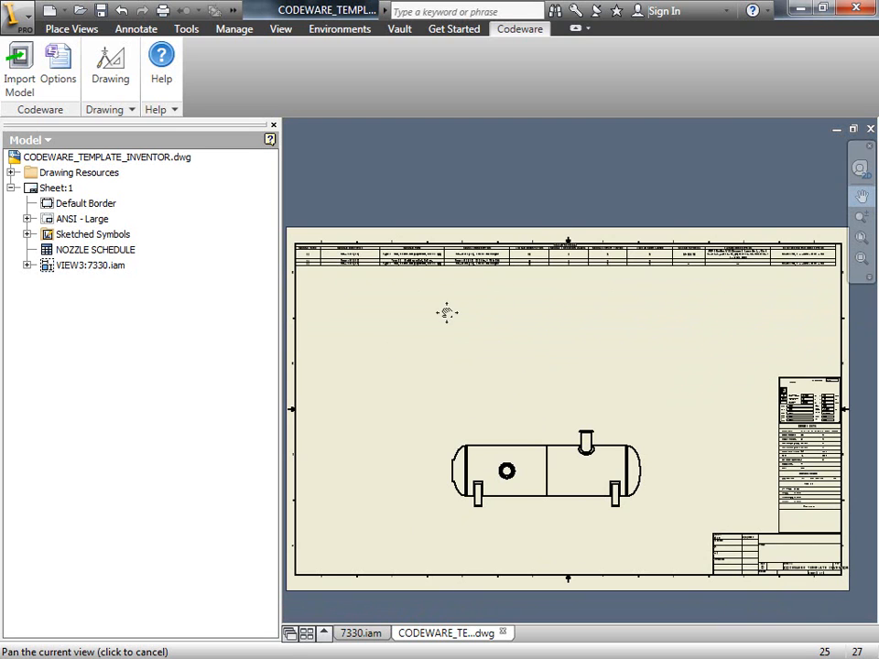
Insert a parts list sourced from 7330.iam beneath the nozzle schedule.
click(135, 28)
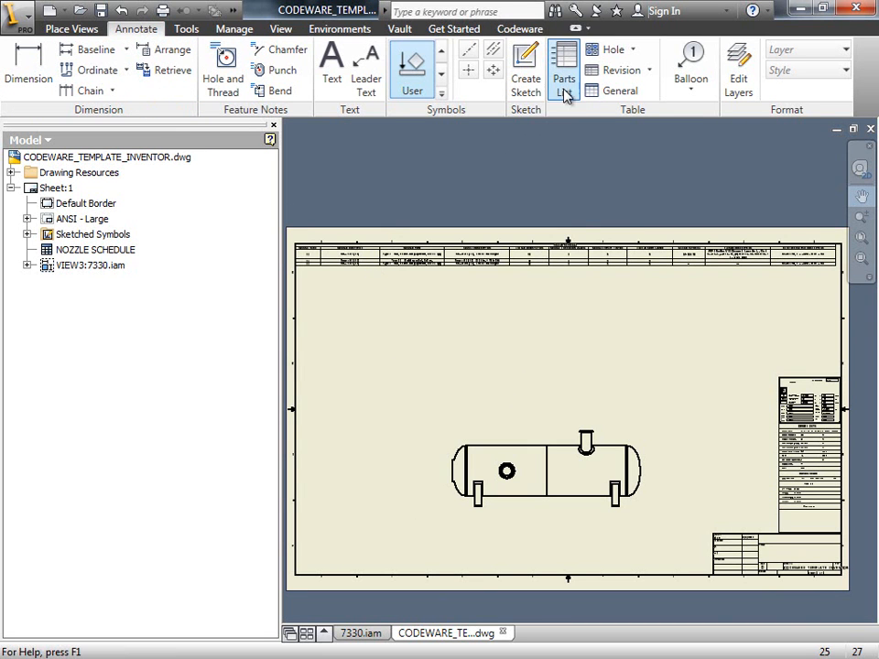
click(564, 69)
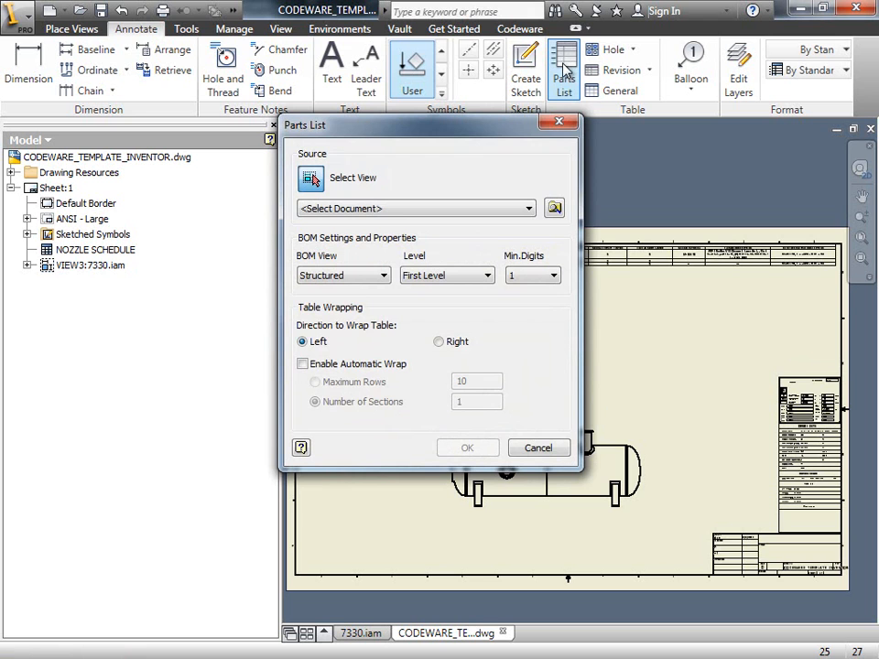
click(527, 208)
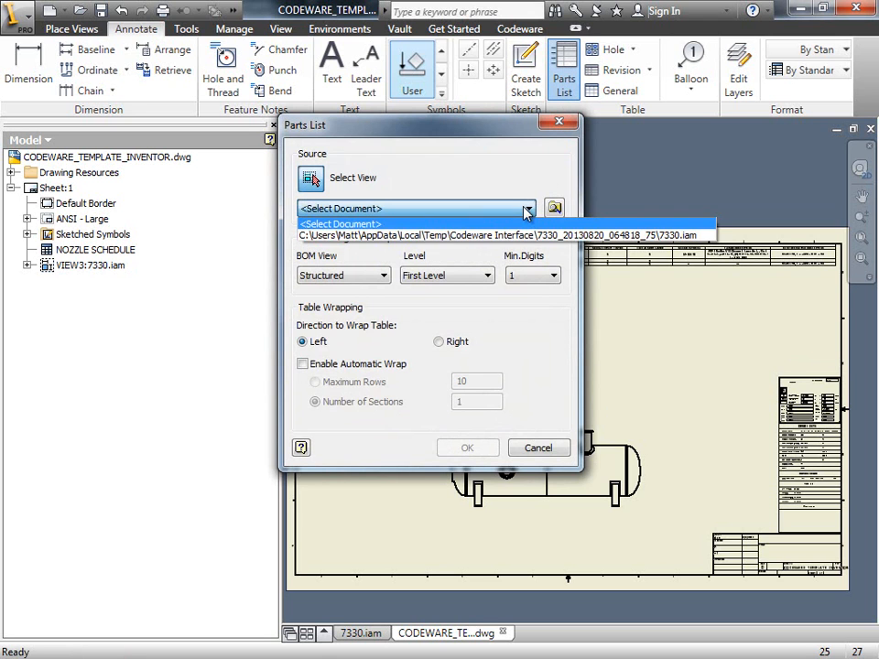
click(506, 235)
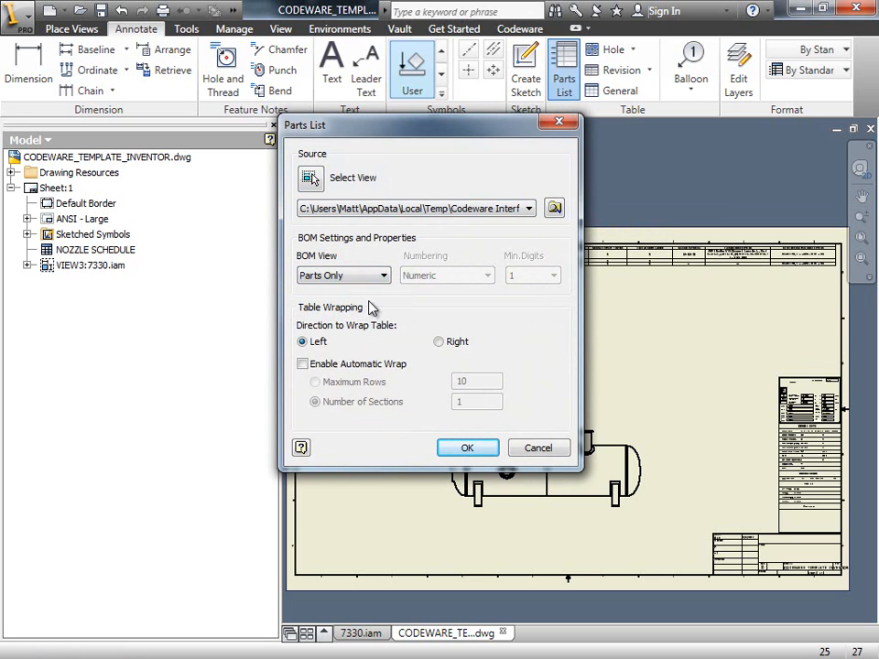
click(467, 448)
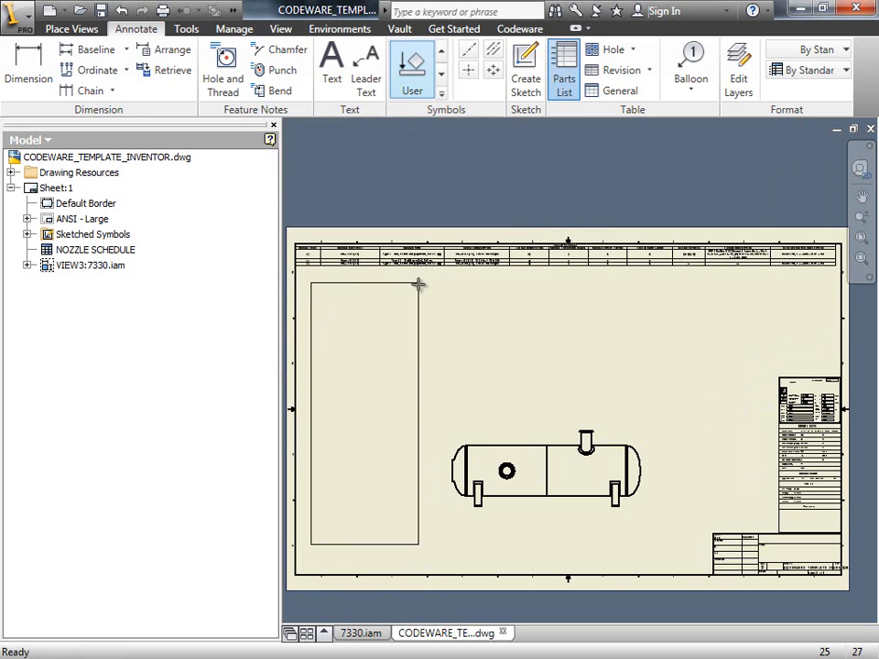
click(564, 69)
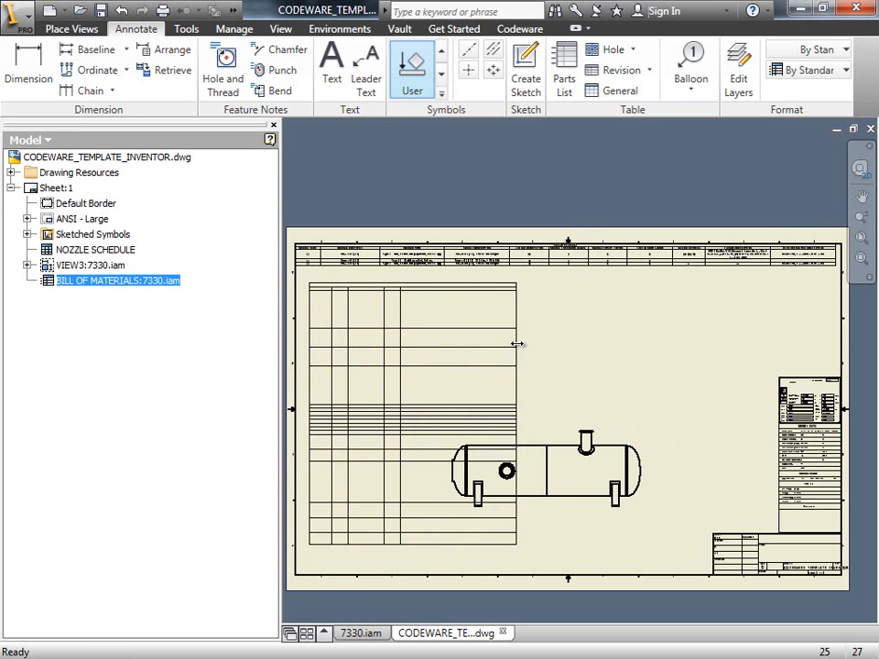
click(118, 280)
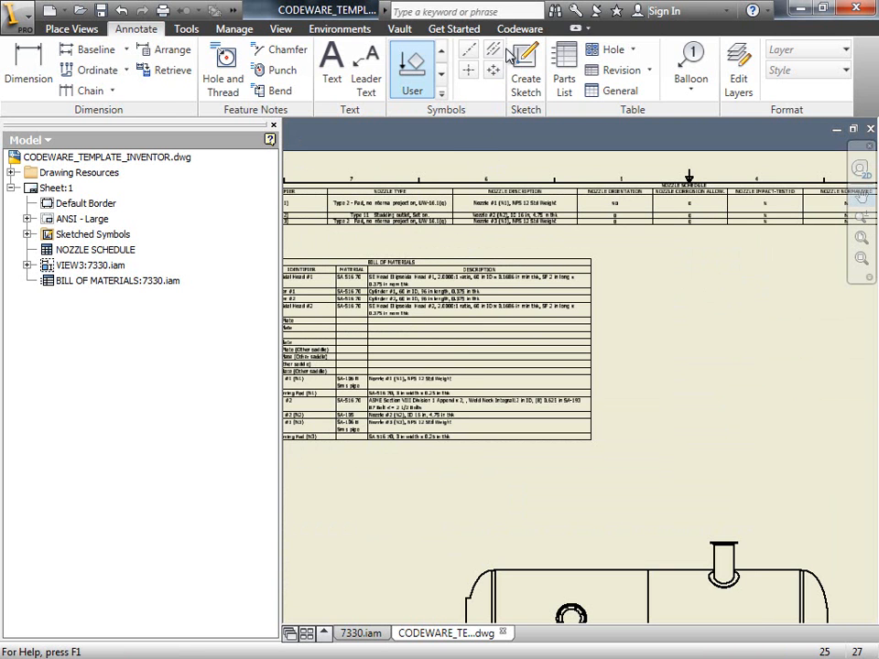
click(519, 29)
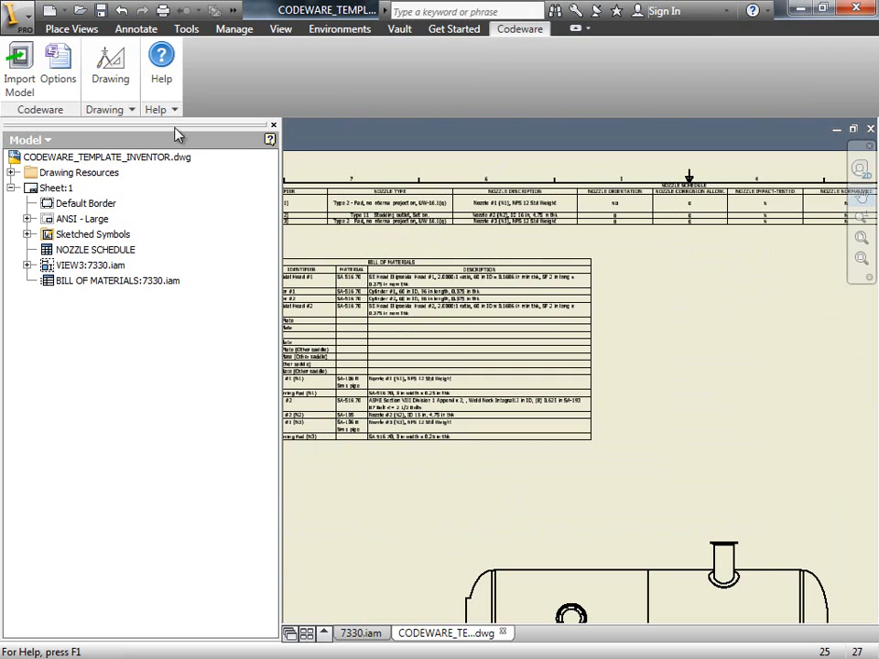
click(110, 108)
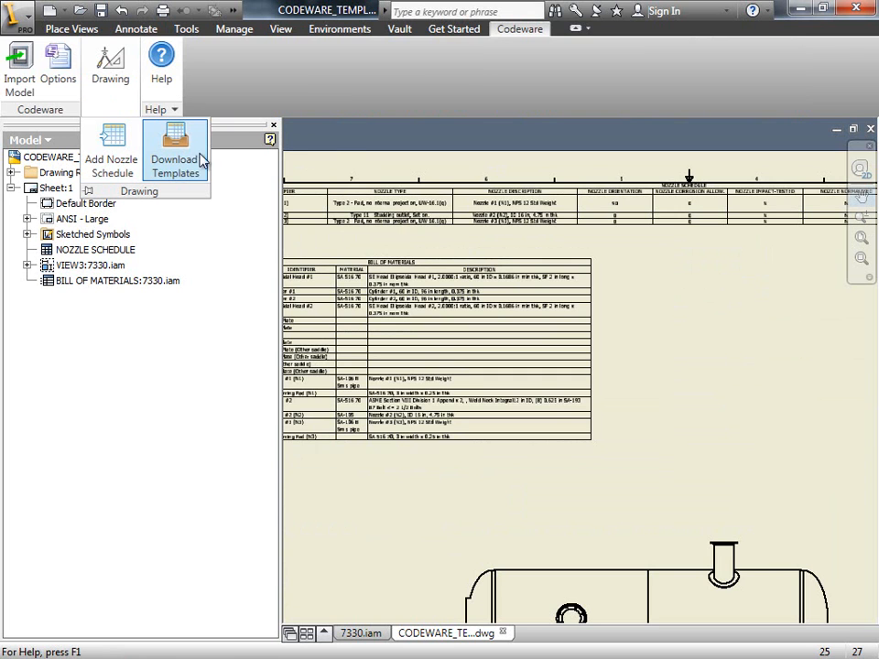